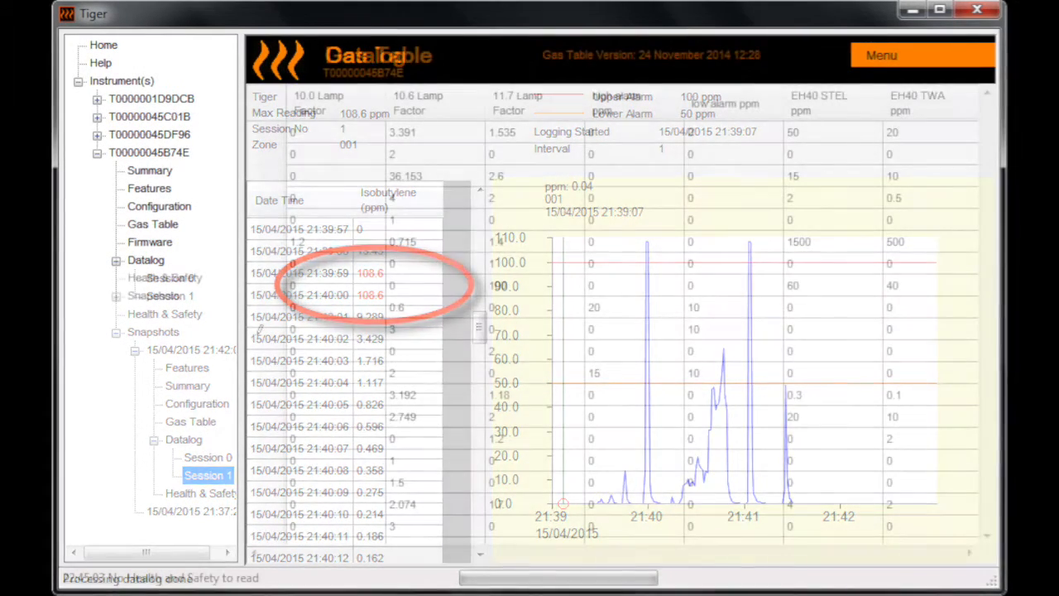
# Open the Gas Table for instrument T00000045B74E from the instrument tree.
pyautogui.click(153, 224)
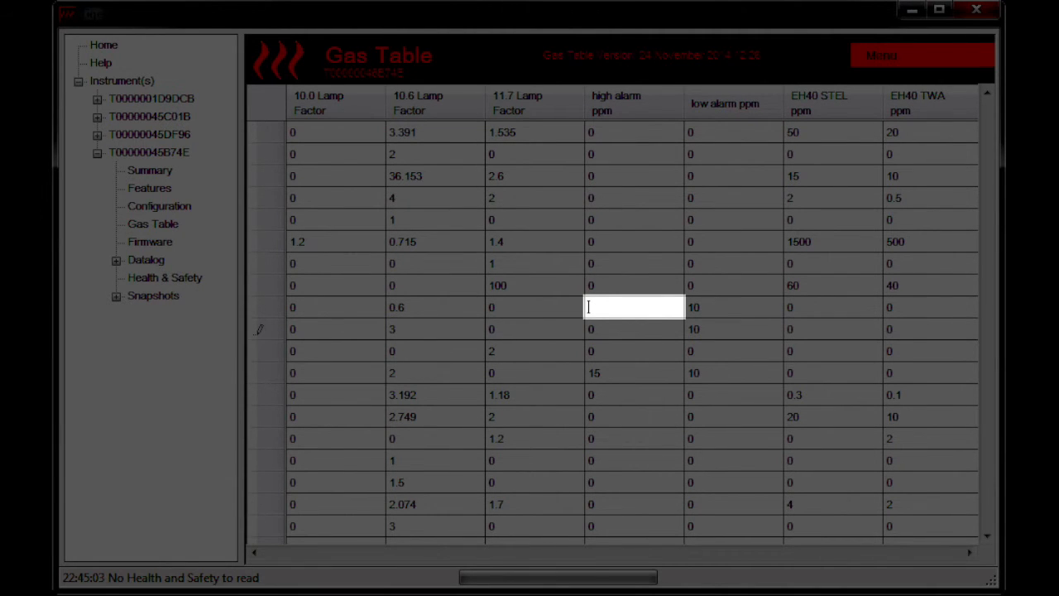
# Enter 30 ppm as the high alarm for the 0.6 lamp-factor gas row.
pyautogui.write('30')
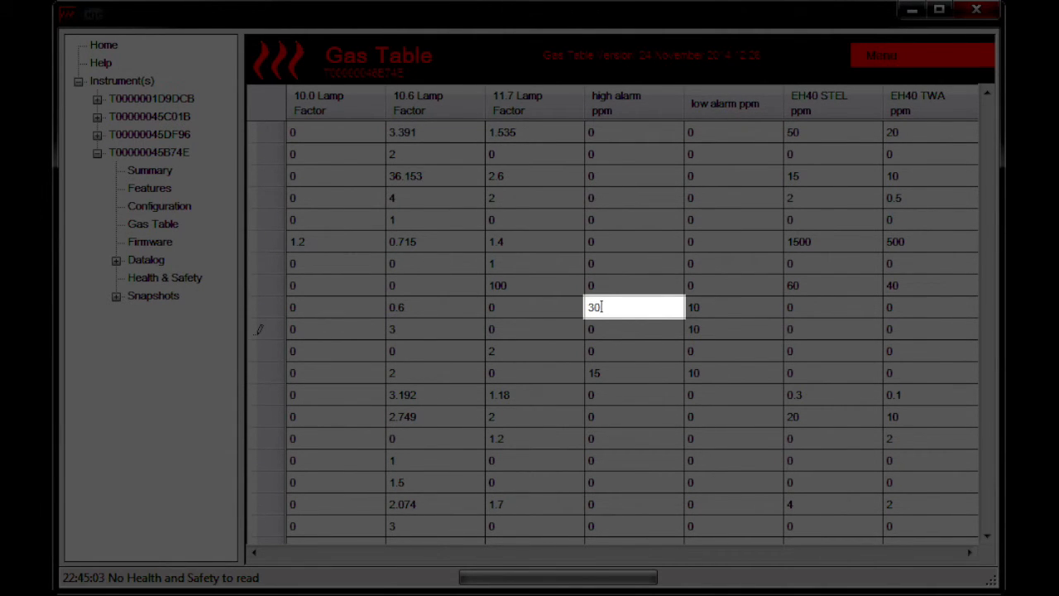